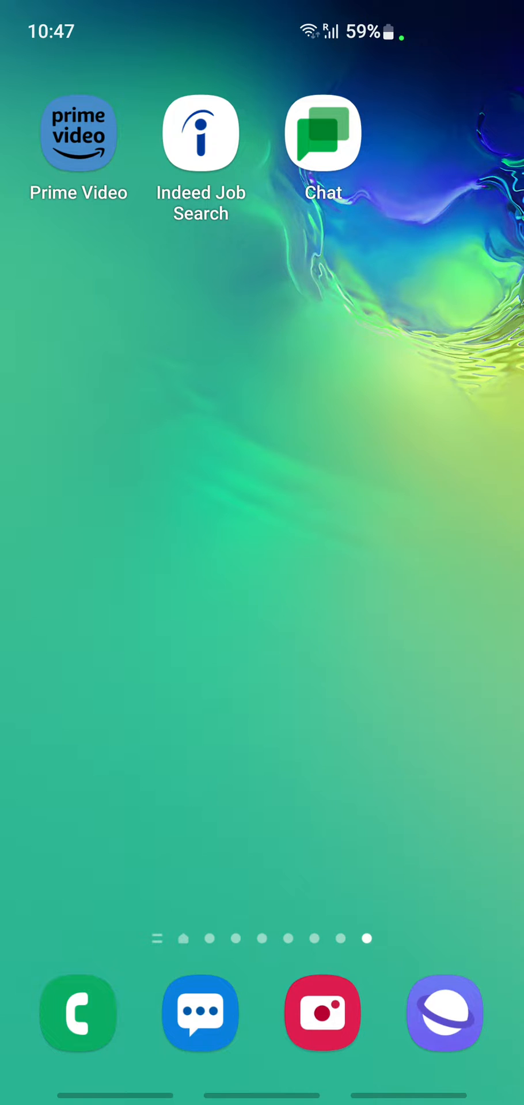
- Launch Google Chat and open the one-to-one conversation with history turned off
left_click(323, 133)
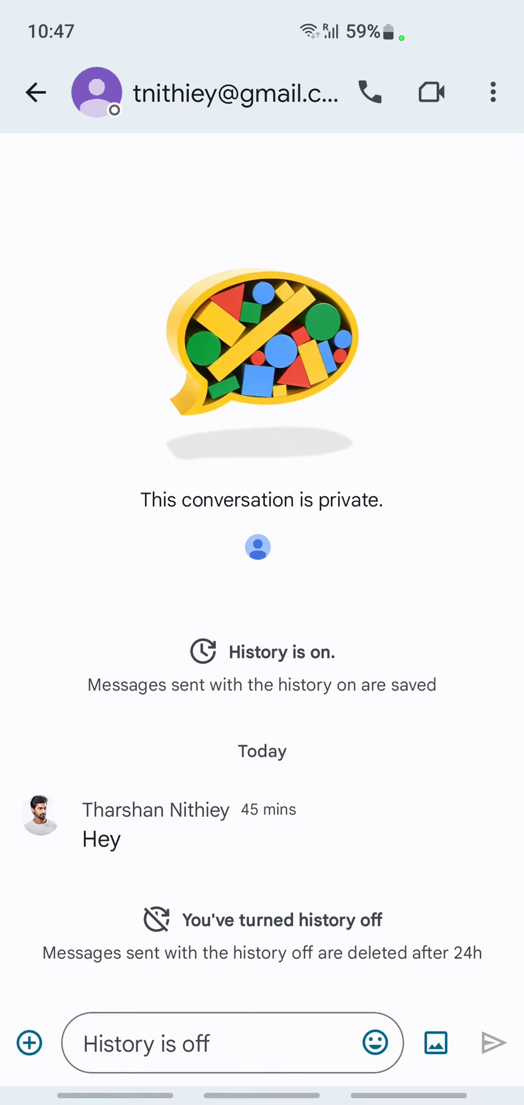
- Switch on the History toggle in Conversation options and return to the chat
left_click(492, 92)
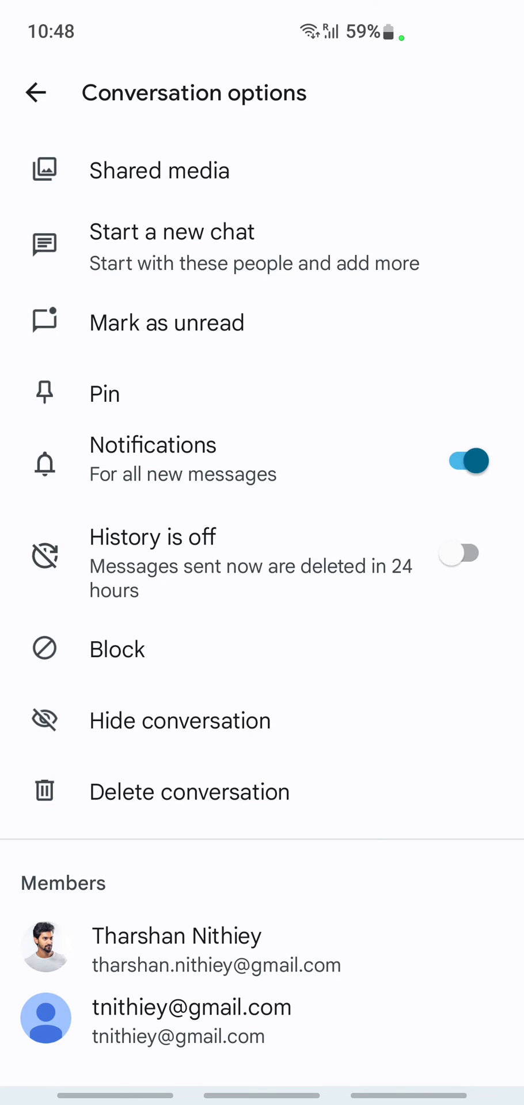
left_click(458, 553)
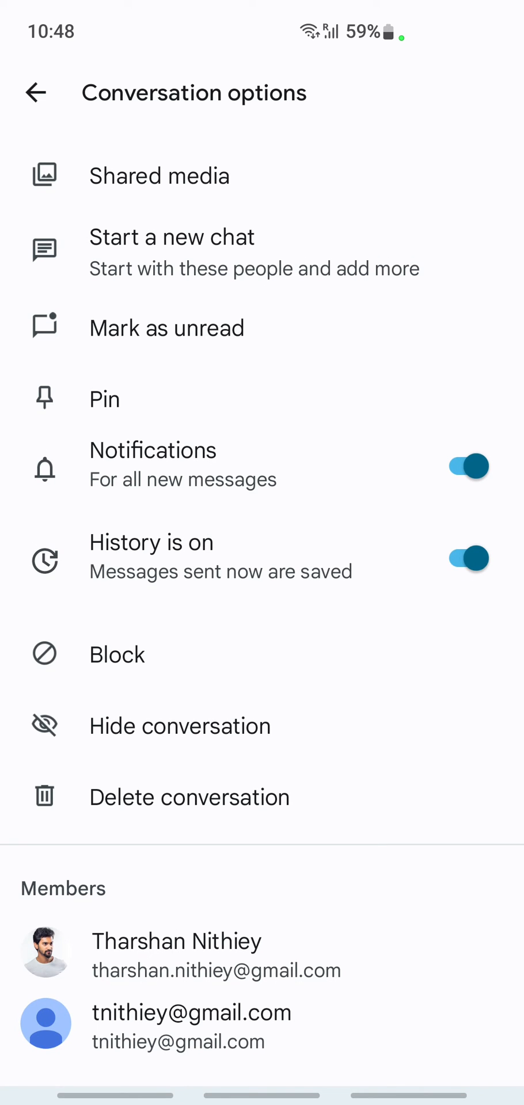
left_click(36, 92)
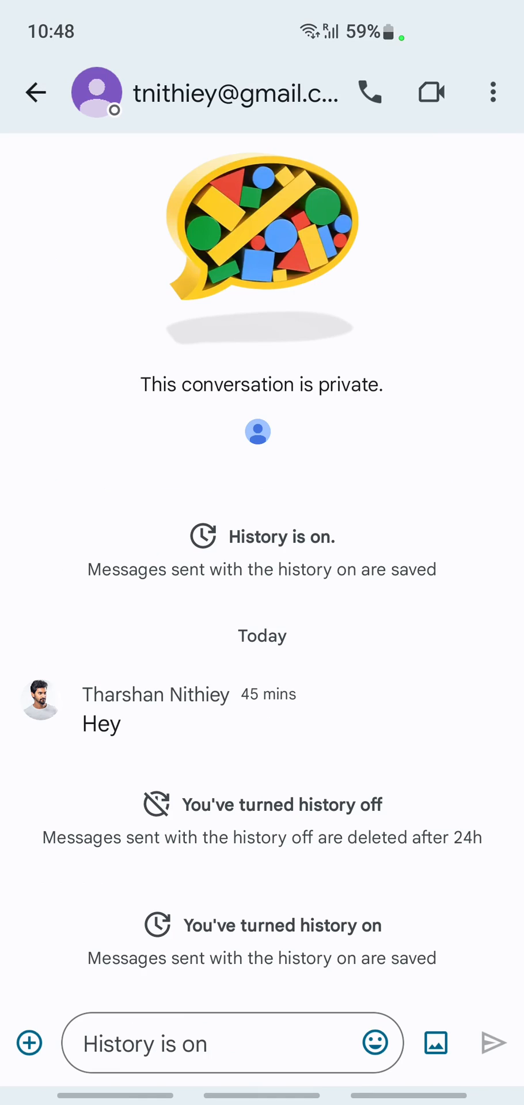